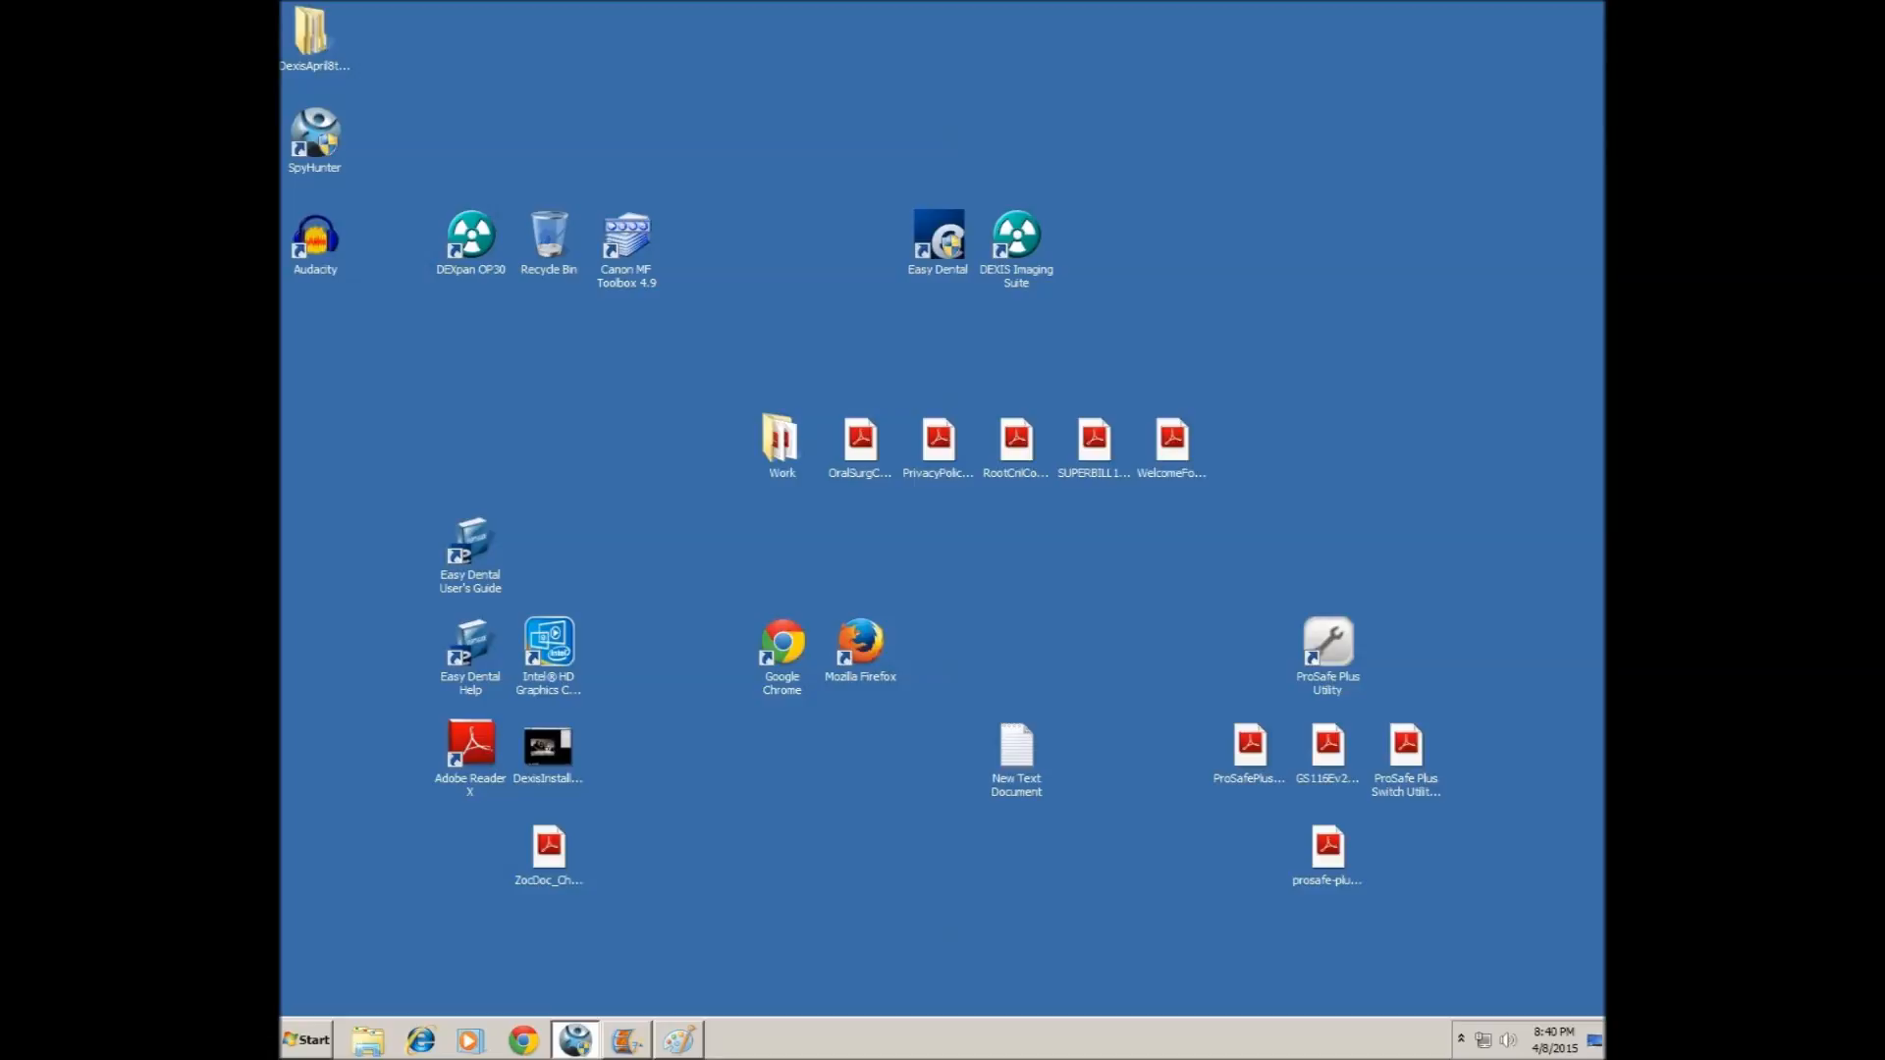
Launch Easy Dental and decline the EZDental.exe elevation prompt.
double_click(937, 237)
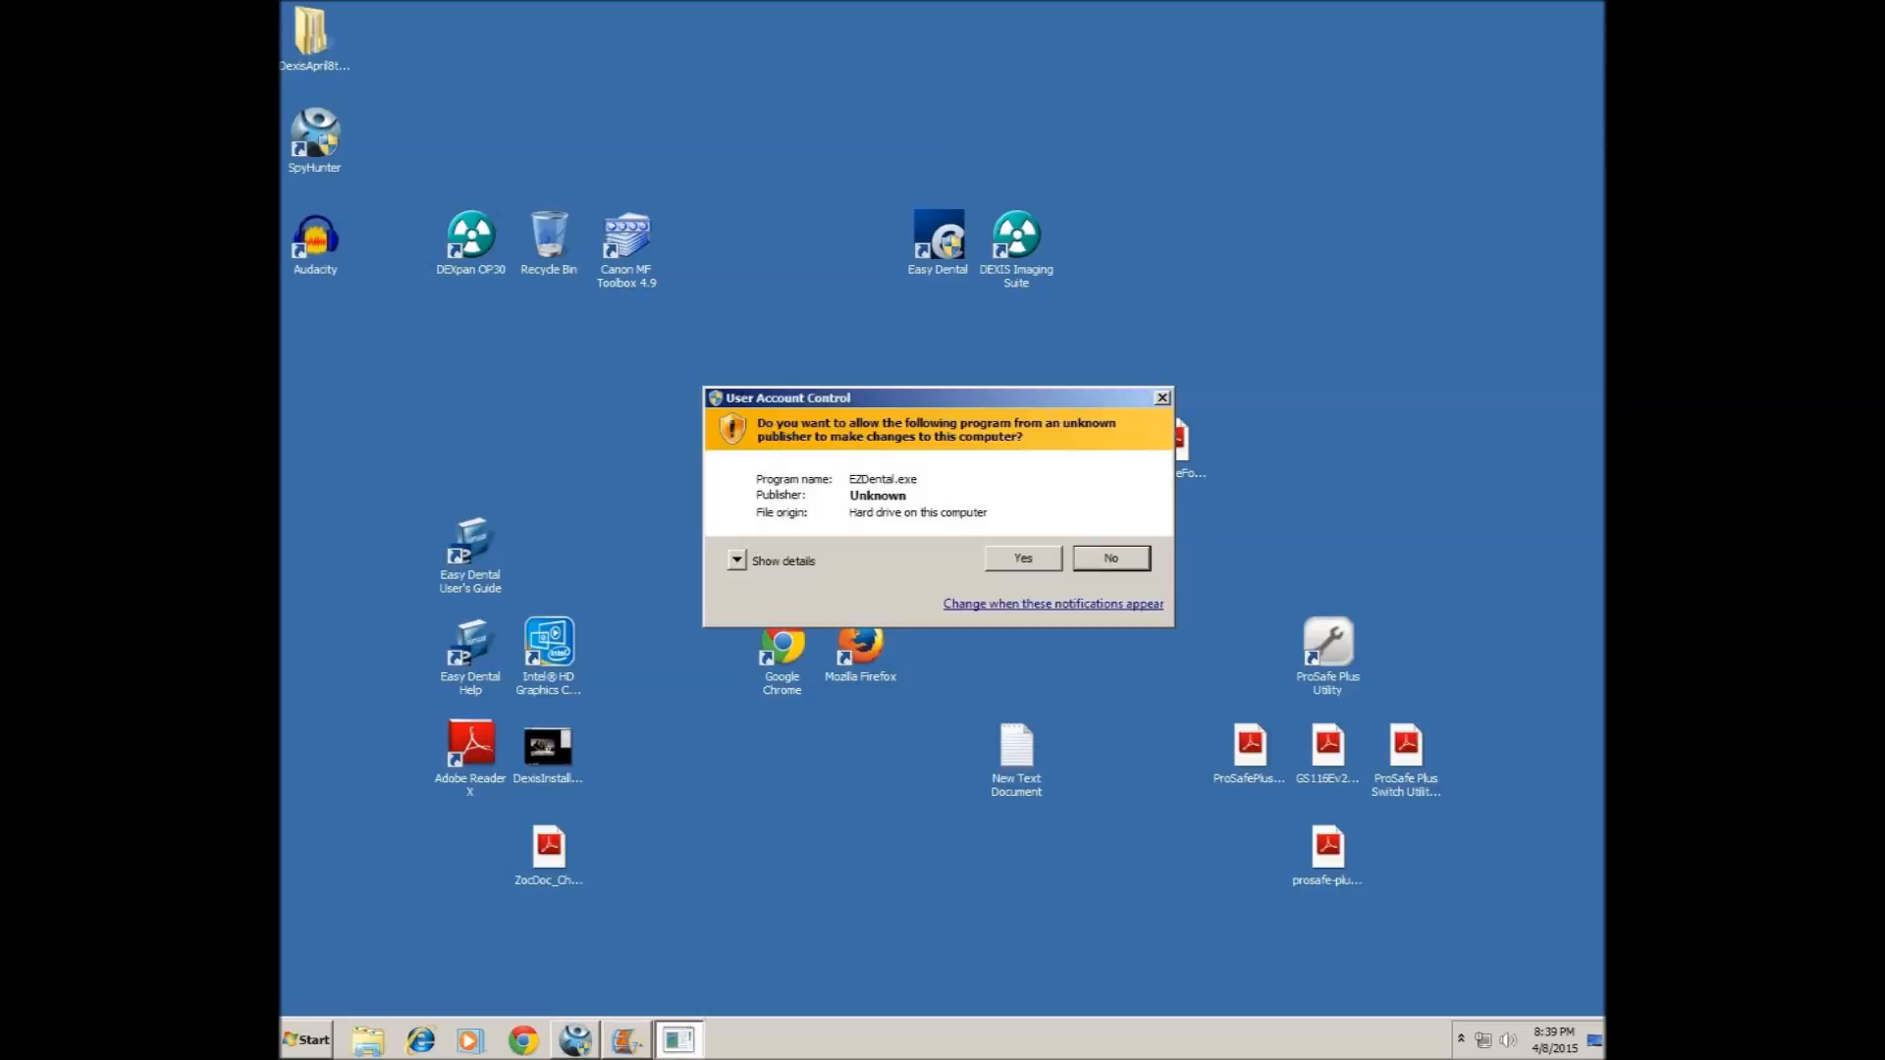
click(1021, 558)
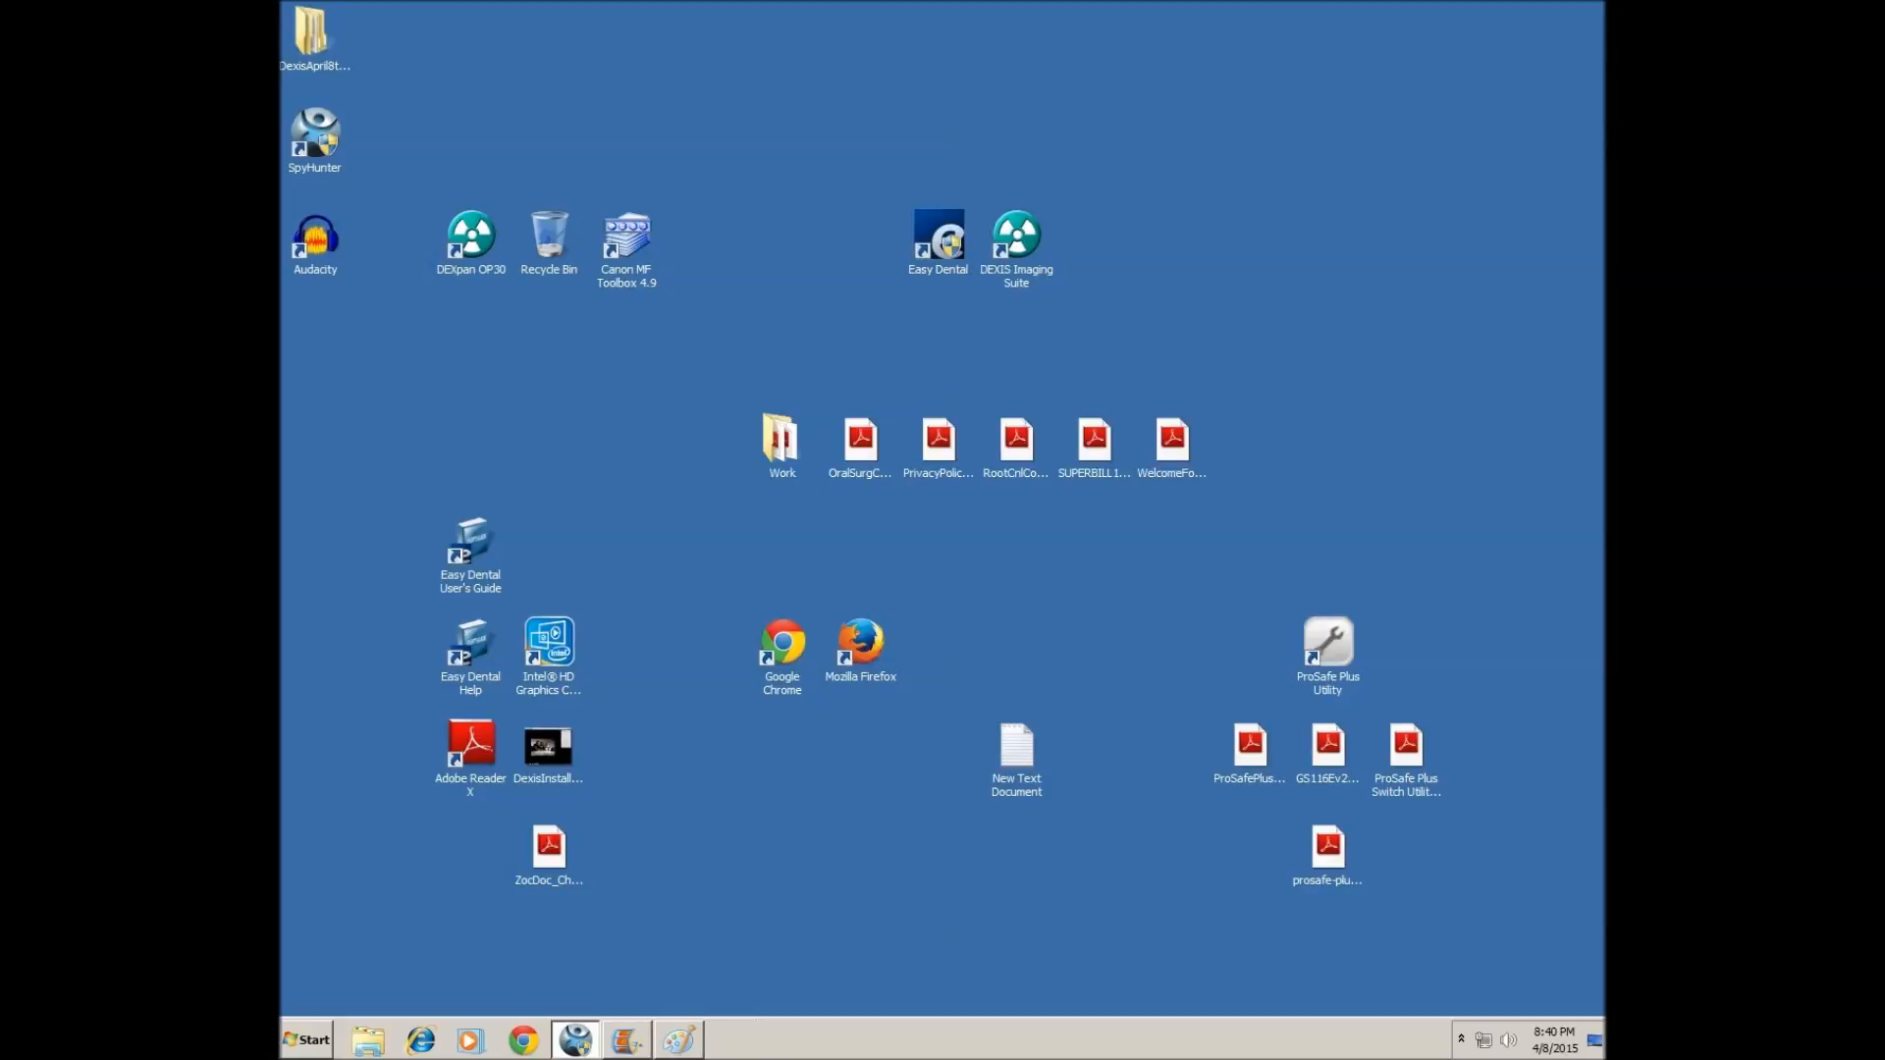
Browse to C:\EzDental in Explorer and select the HELP_DECRYPT PNG image.
click(368, 1041)
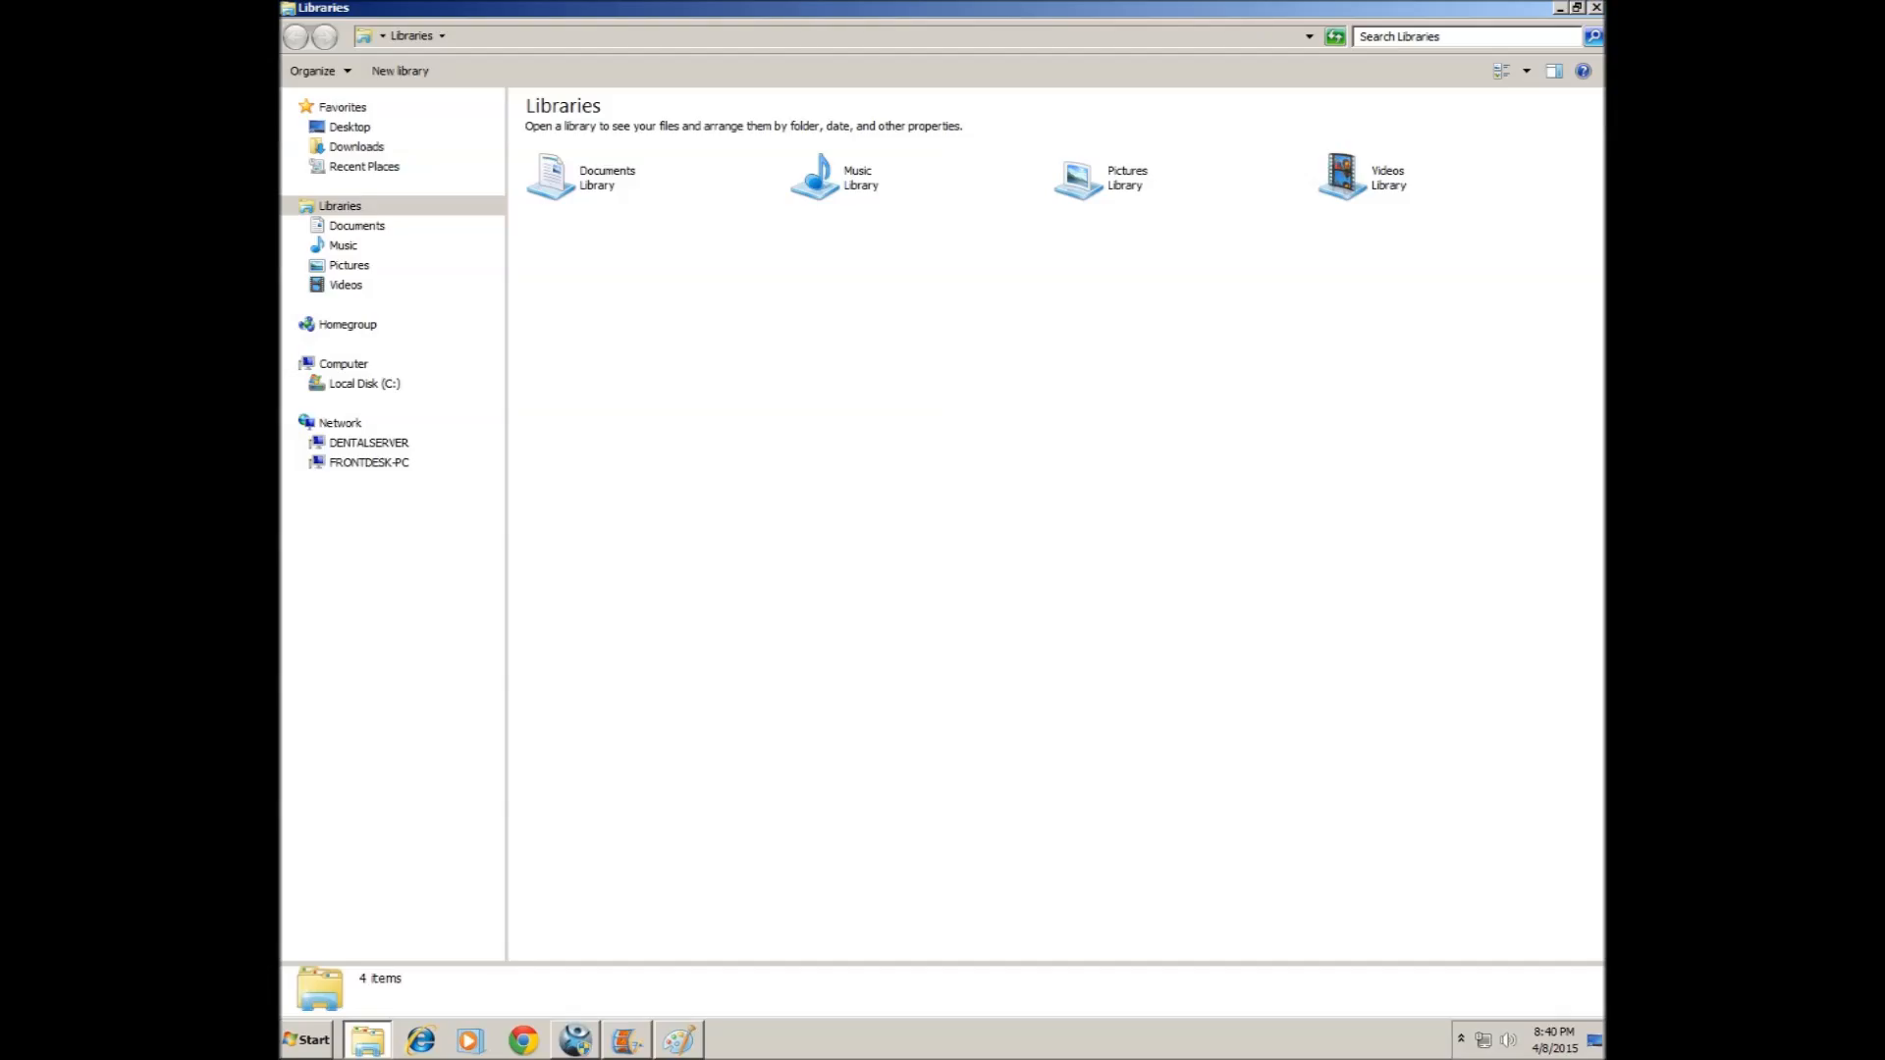
click(310, 383)
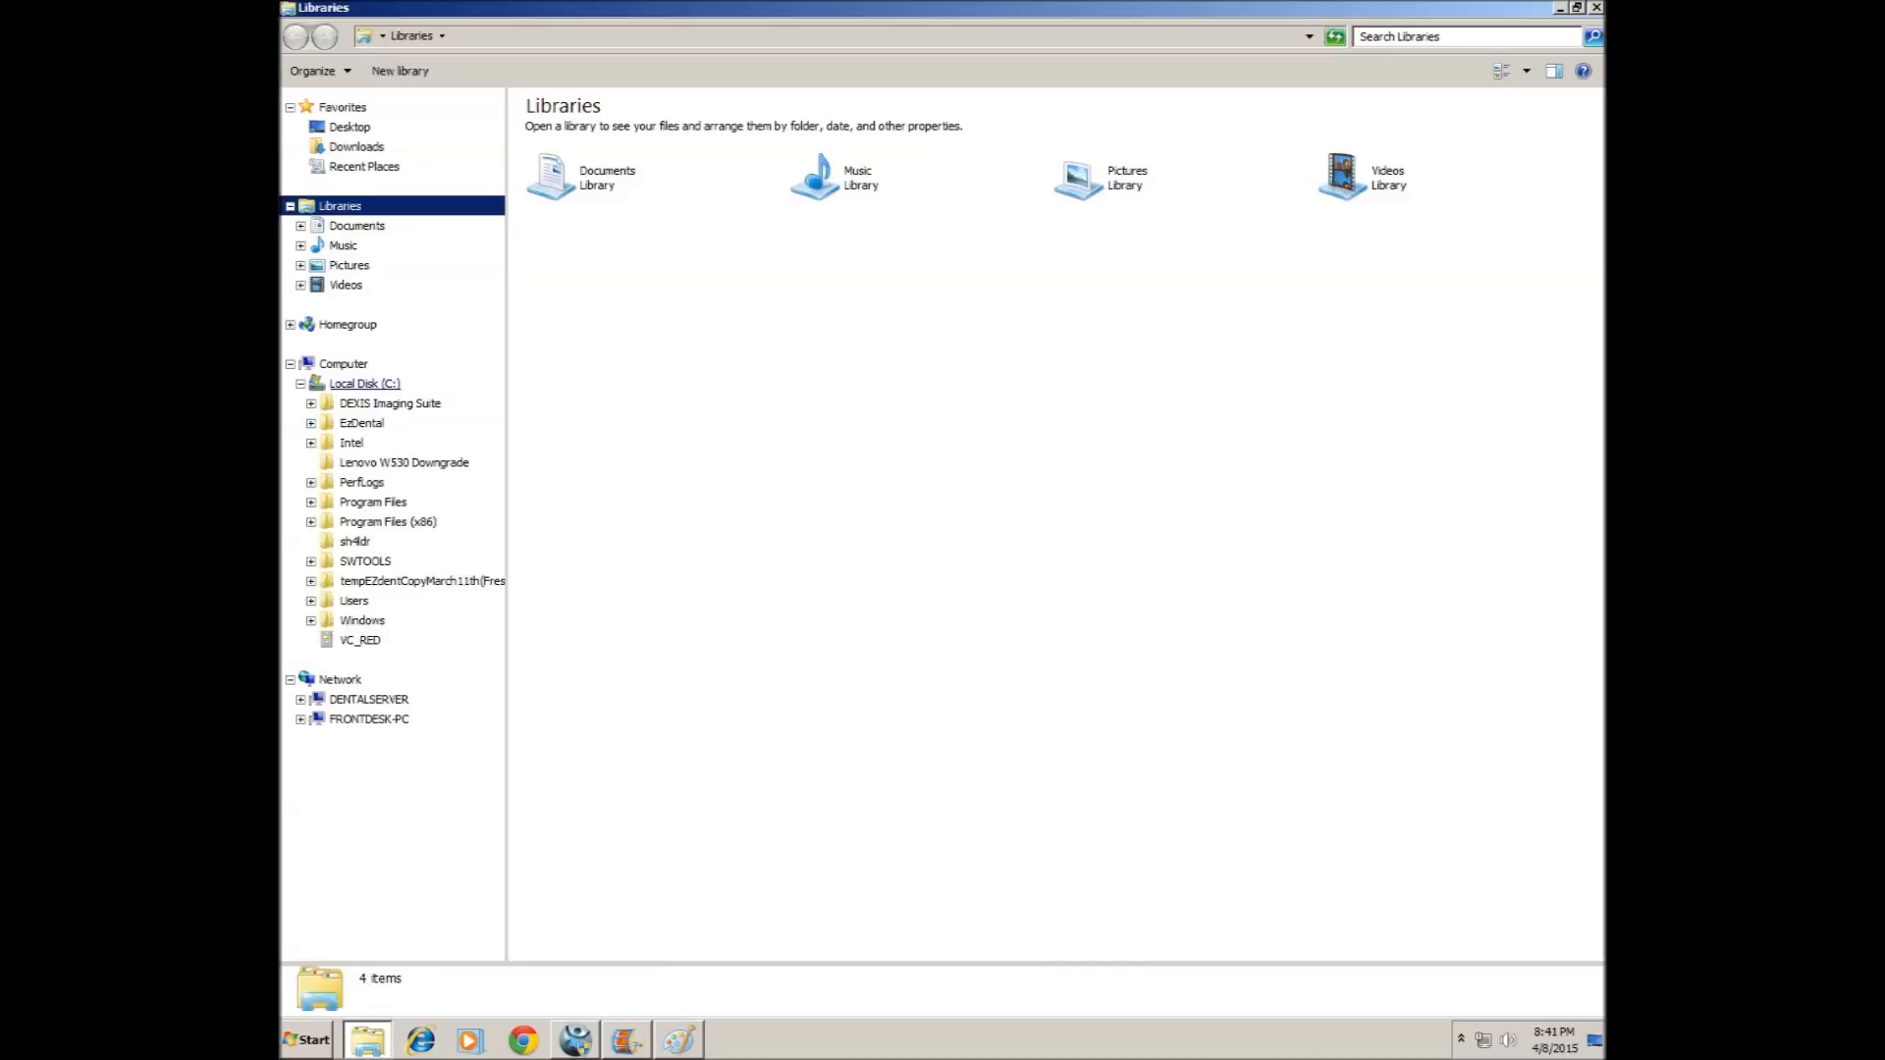
click(362, 422)
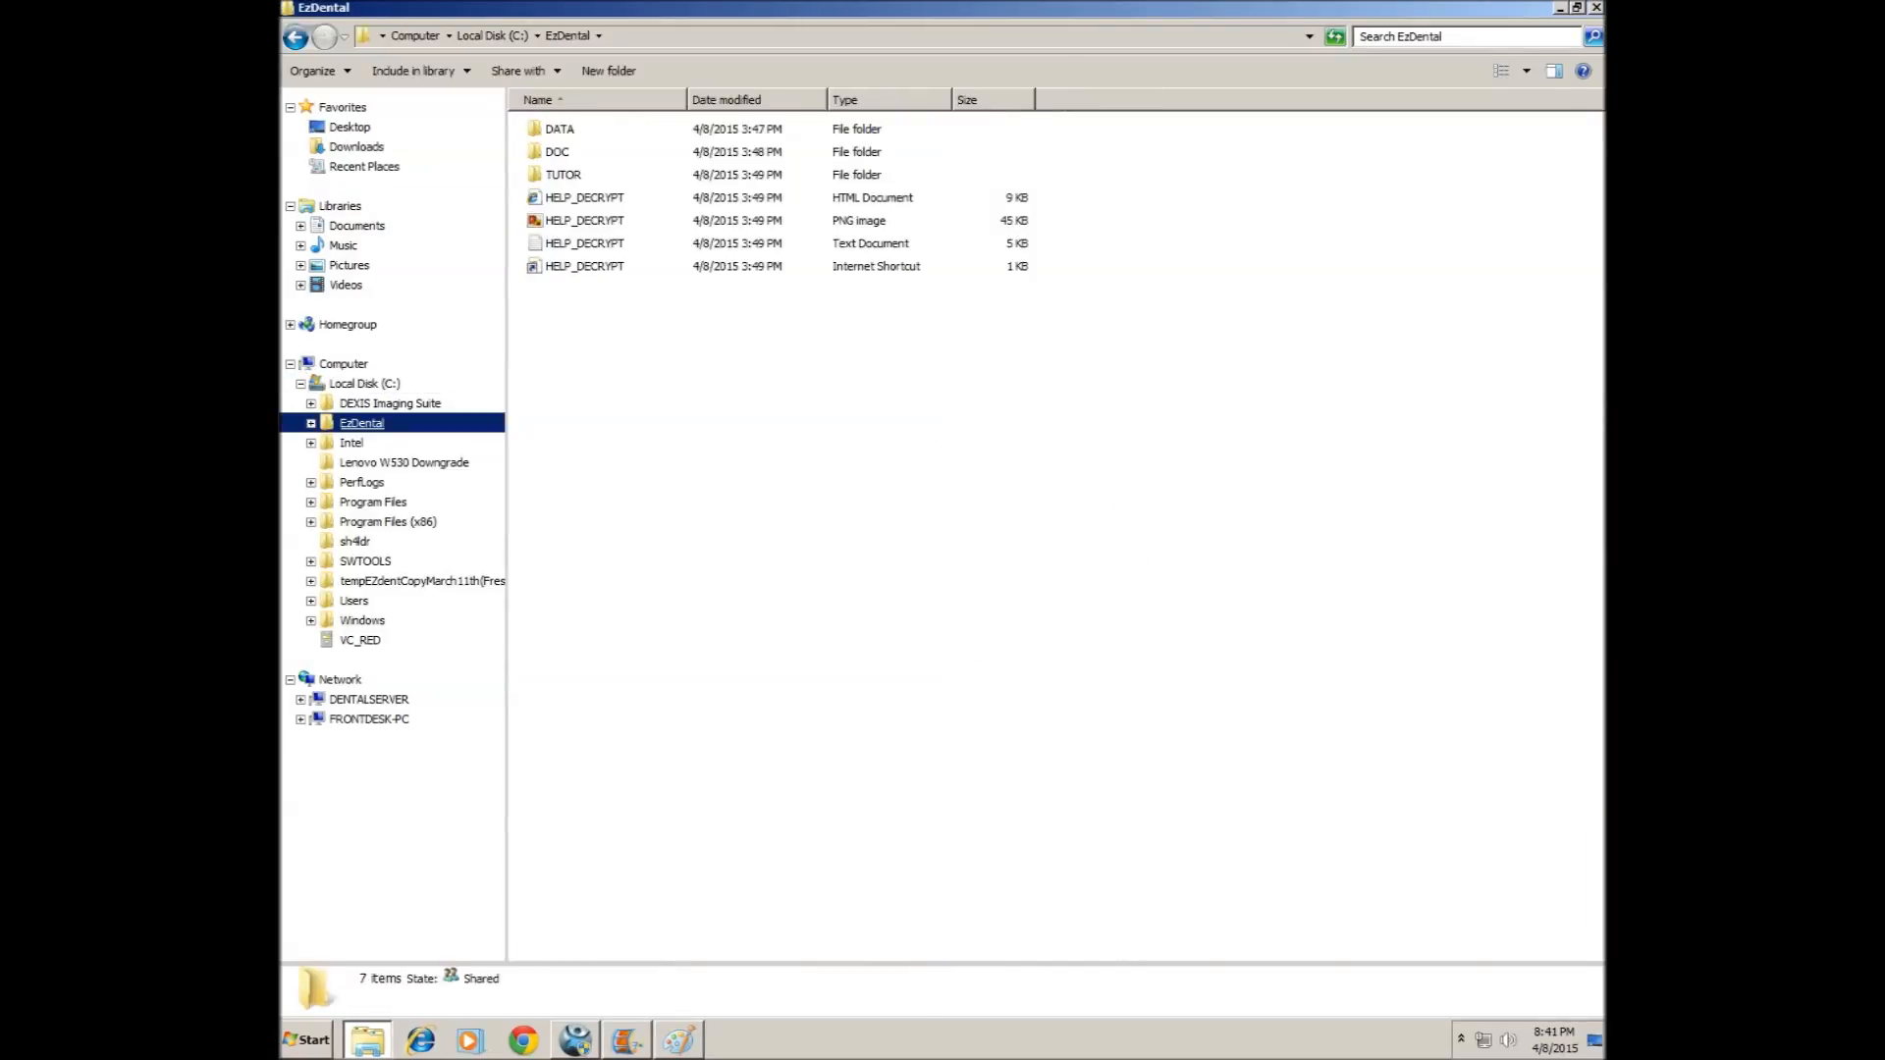
click(585, 220)
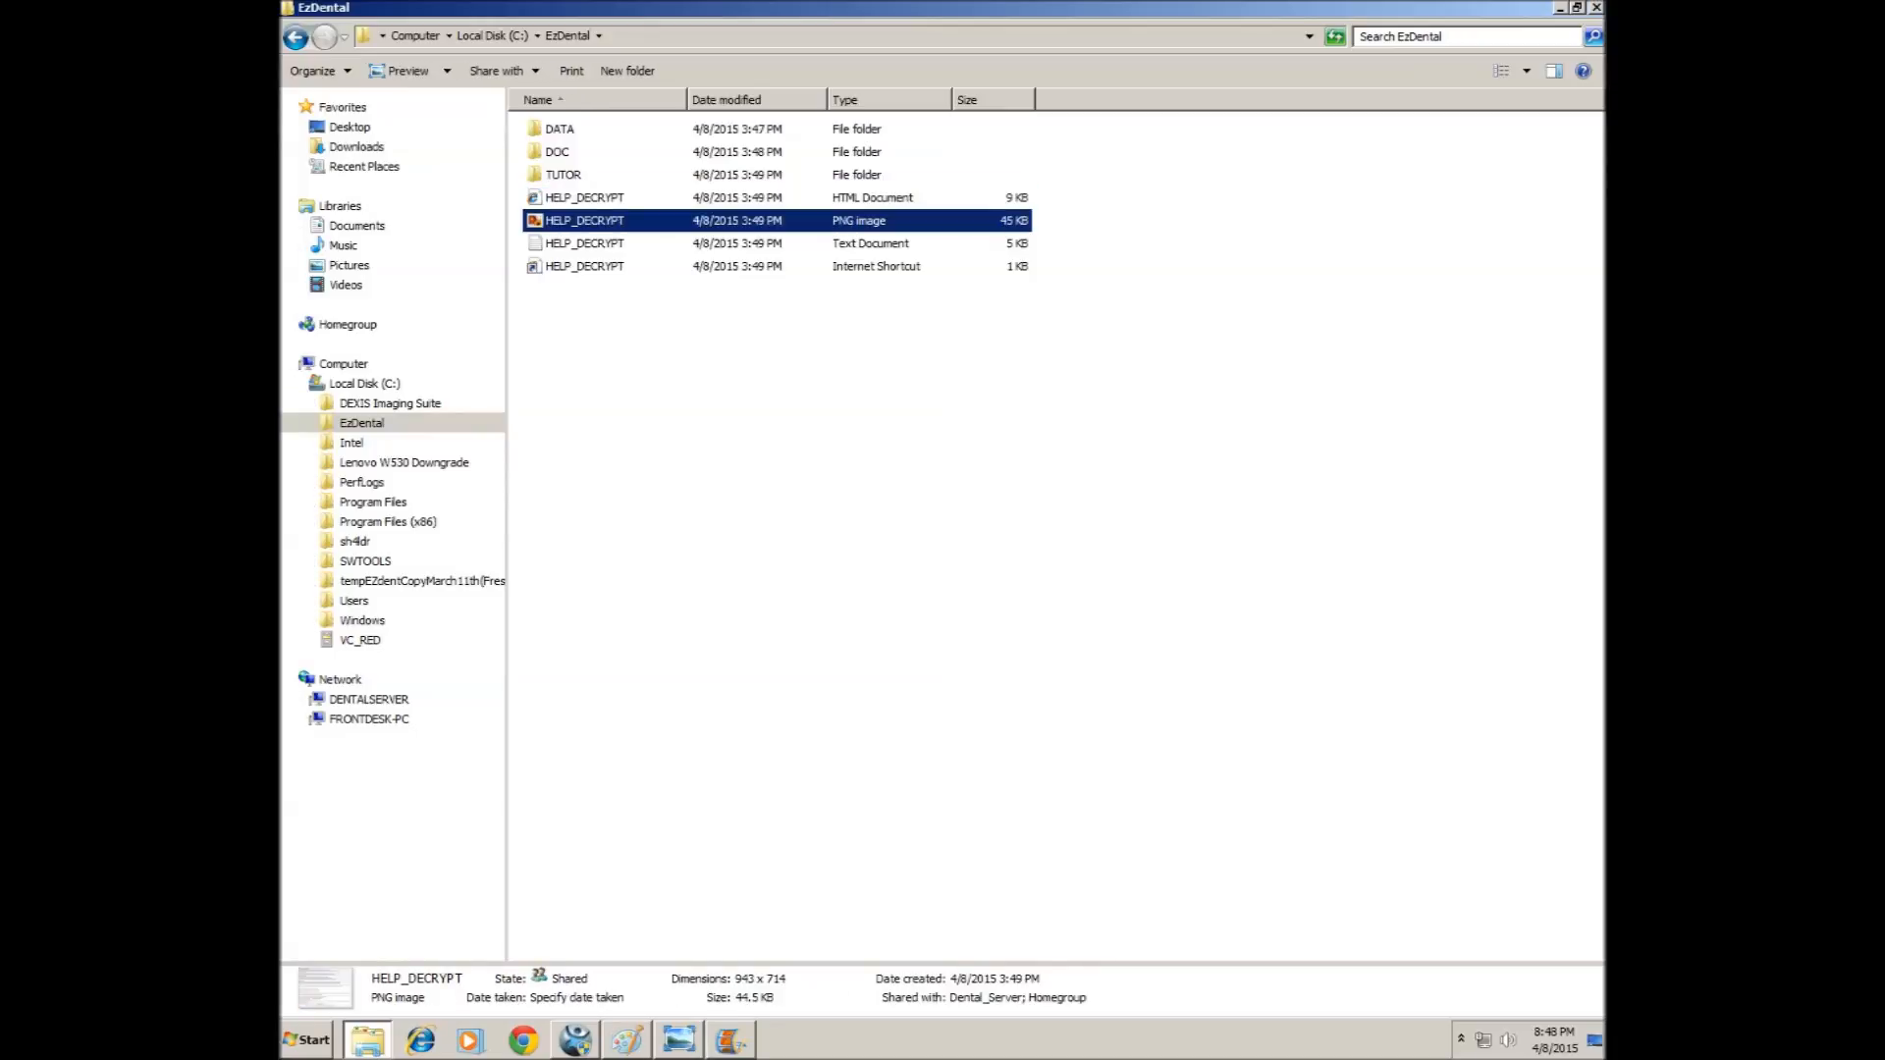
double_click(585, 220)
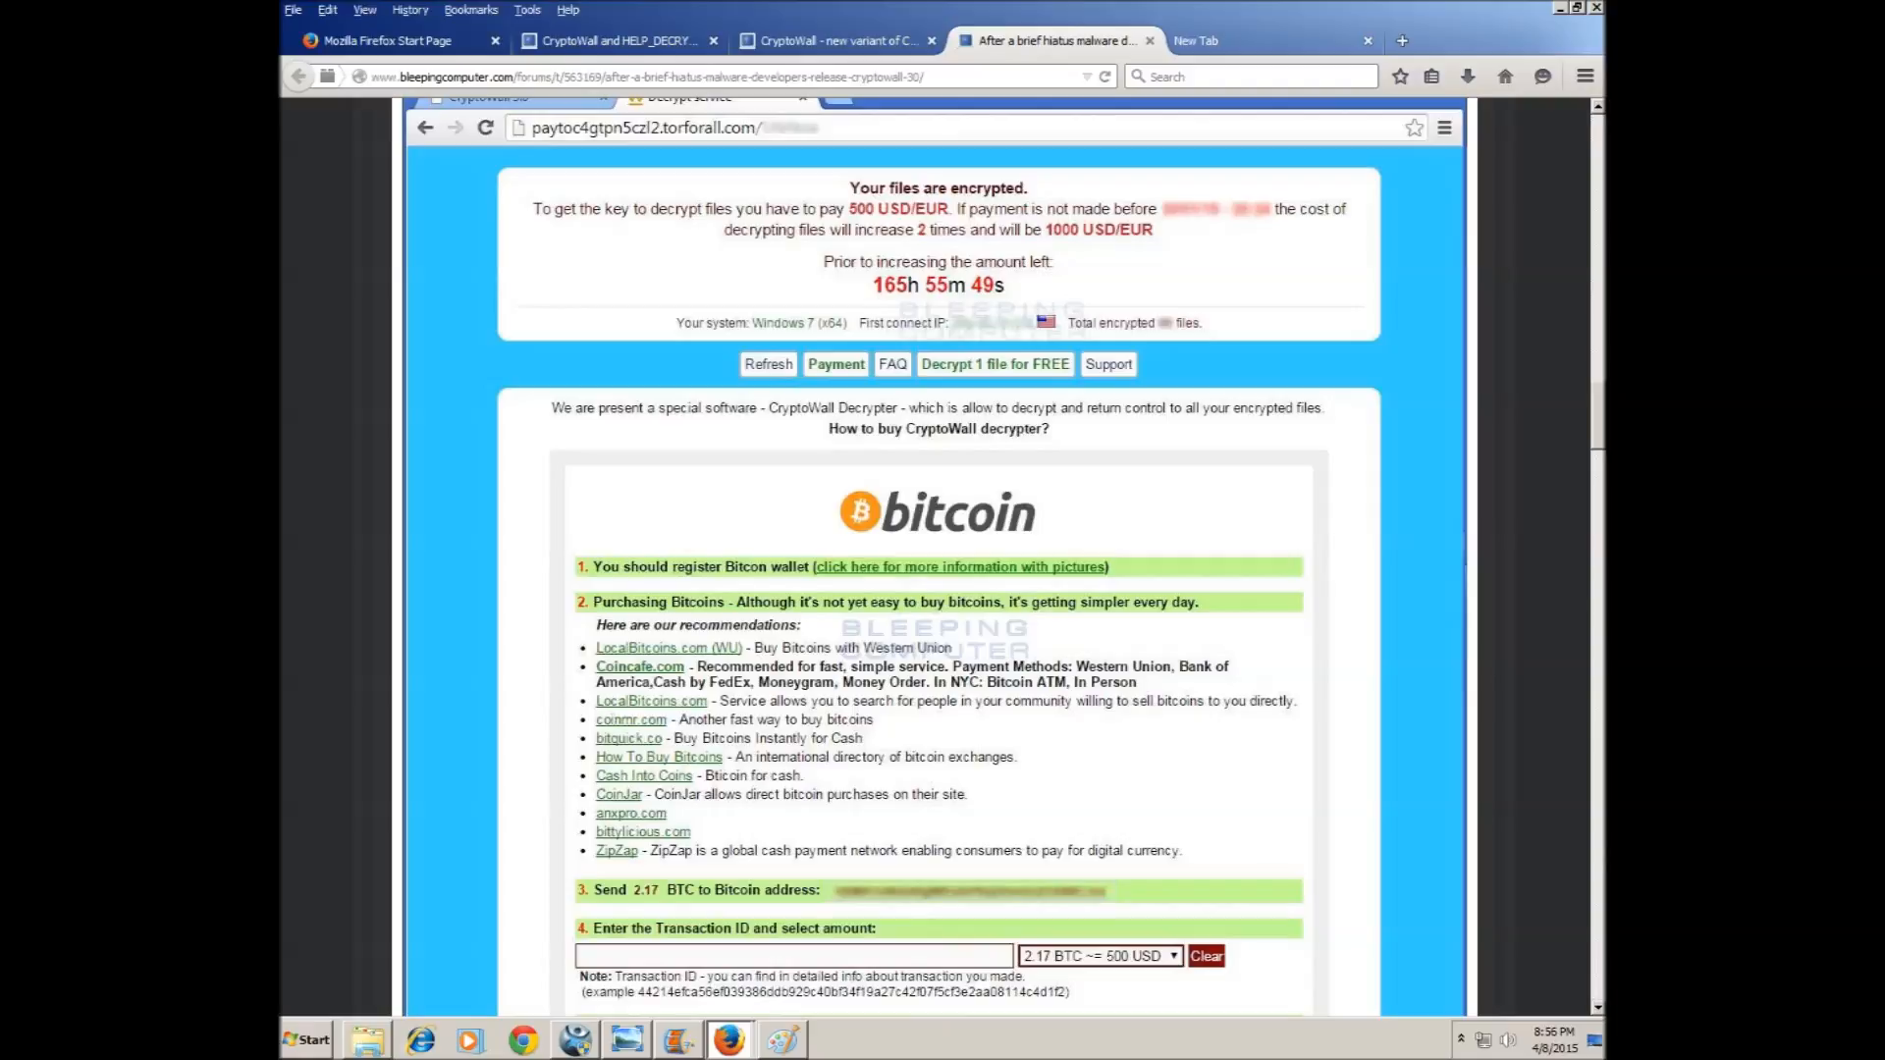
Switch Firefox to the empty new tab beside the CryptoWall article.
click(1263, 40)
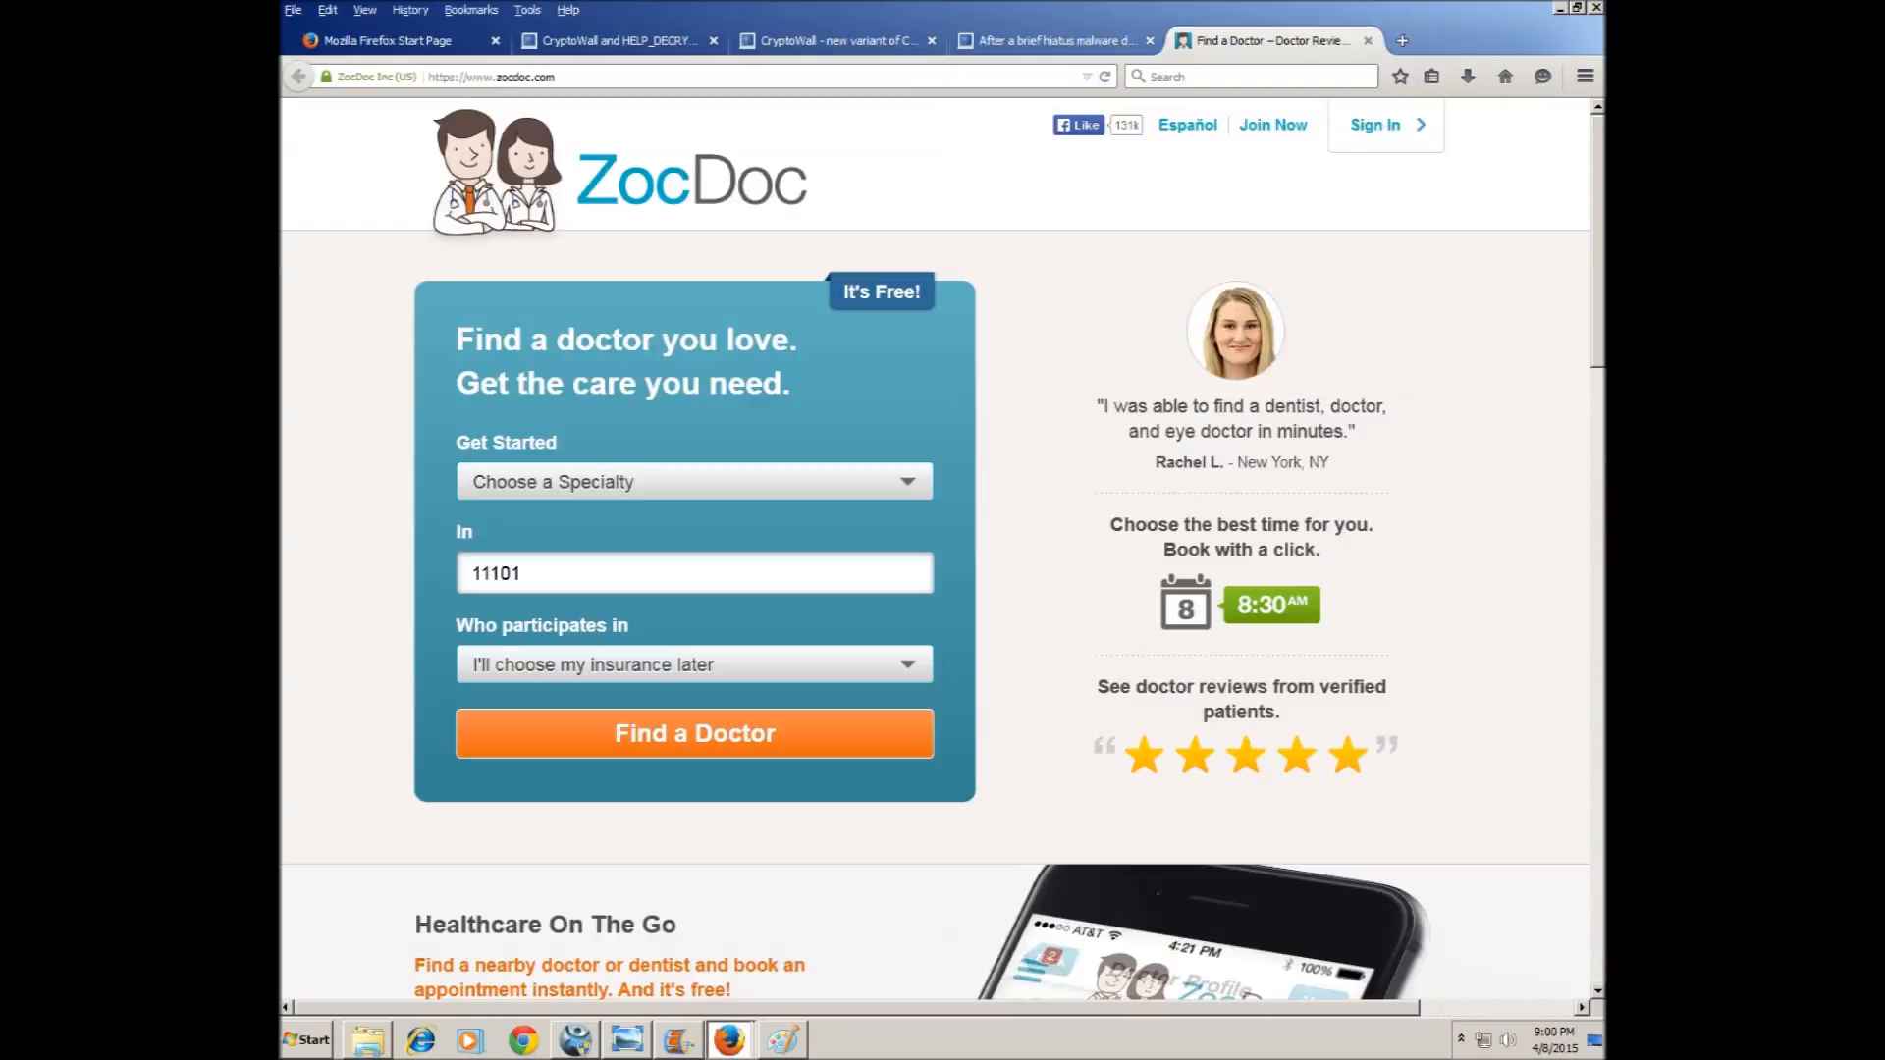